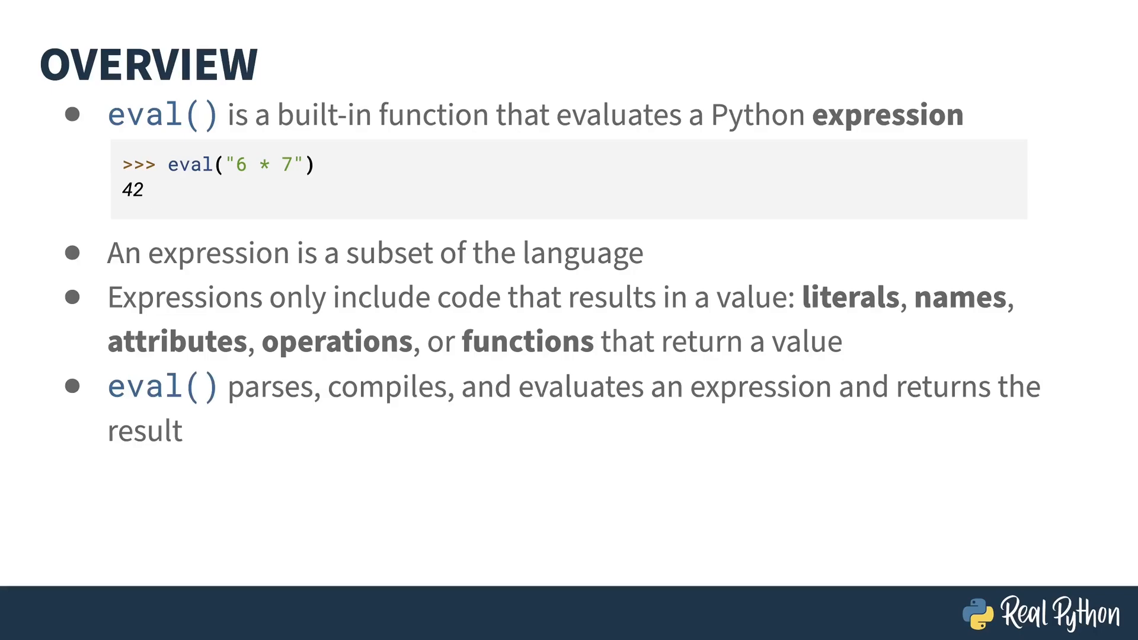
- Advance past the last slide to reach the empty Python REPL prompt
key("Right")
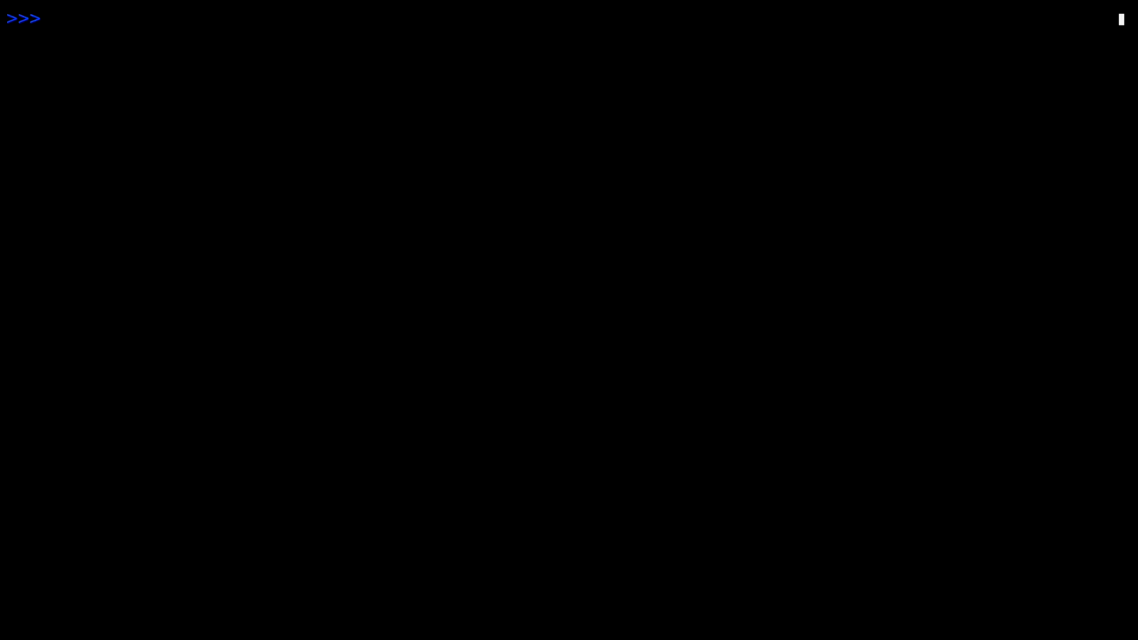
- Evaluate "1024 * 2", "2 ** 8" and "sum([8, 16, 32])" with eval(), getting 2048, 256 and 56
type("eval(\"1024 * 2")
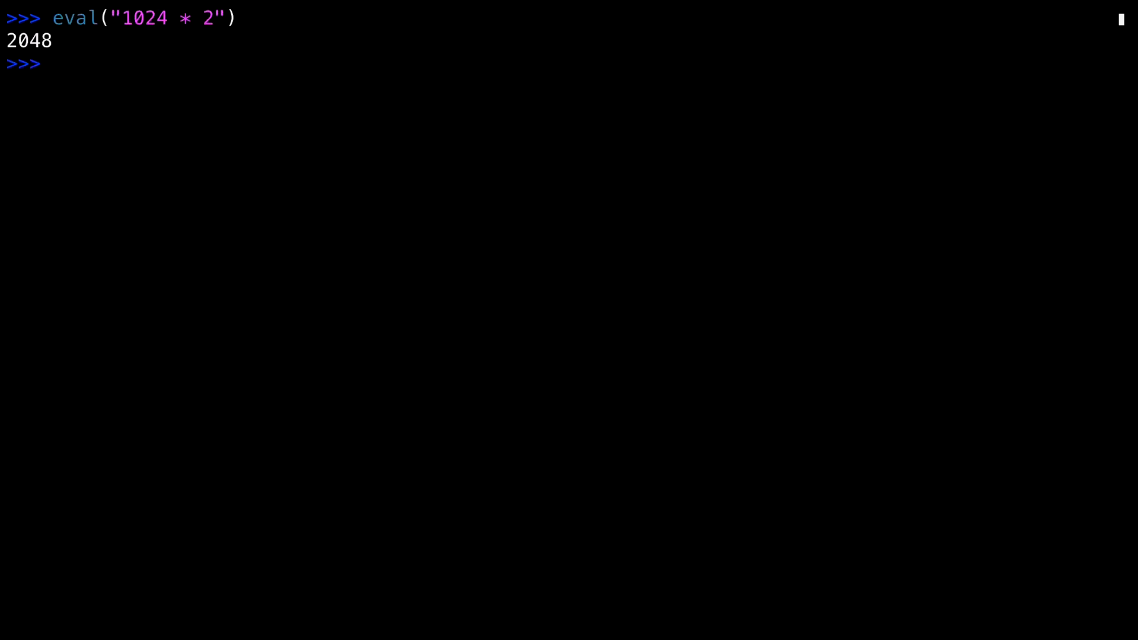
type("eval(\"2 ** 8")
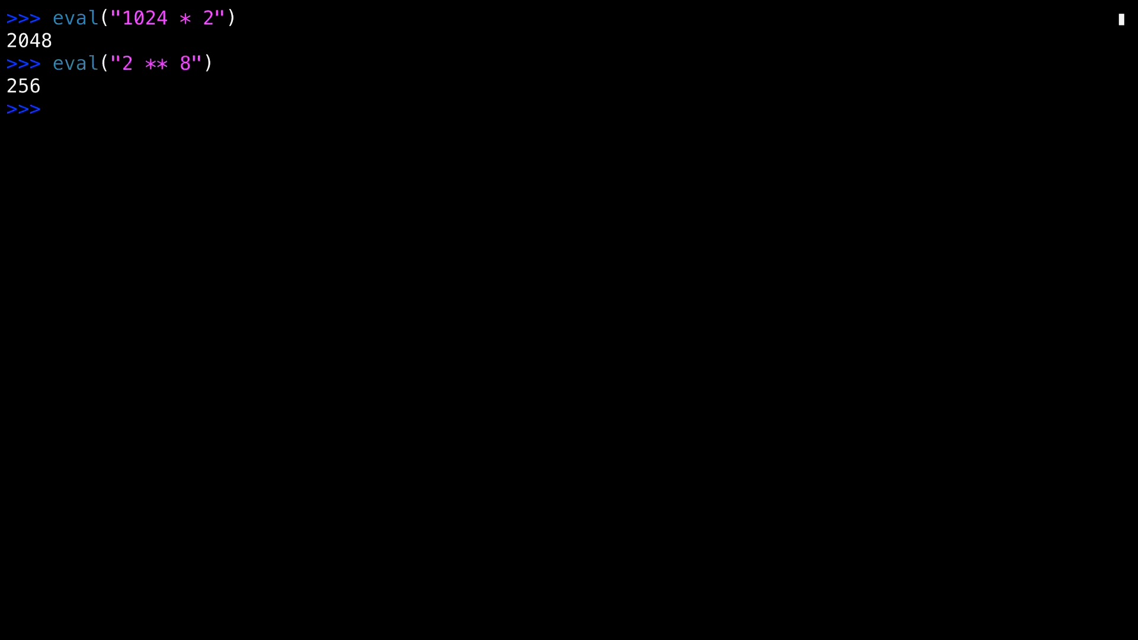
type("eval(\"sum([8, 1")
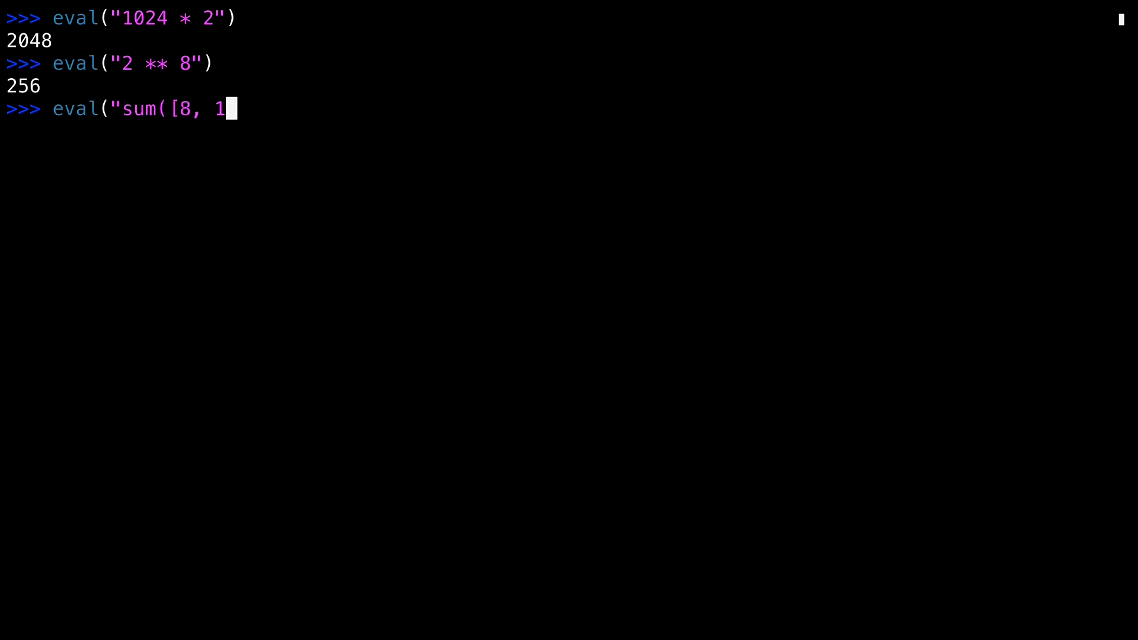
key("Return")
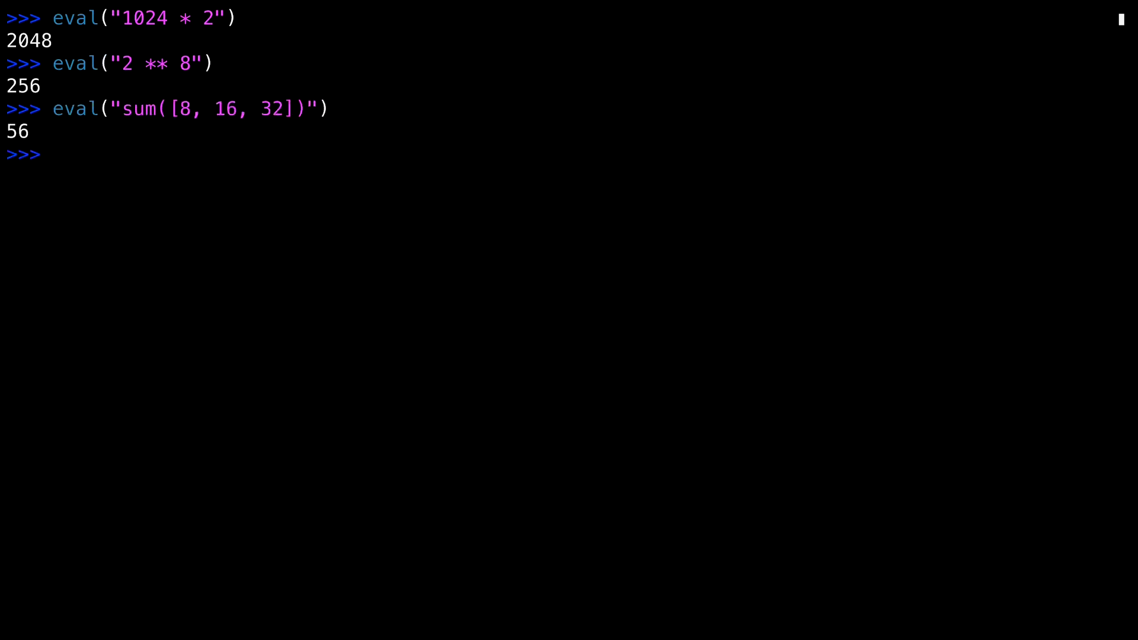
- Assign x = 100 in the REPL and begin the next eval expression
type("x = 100")
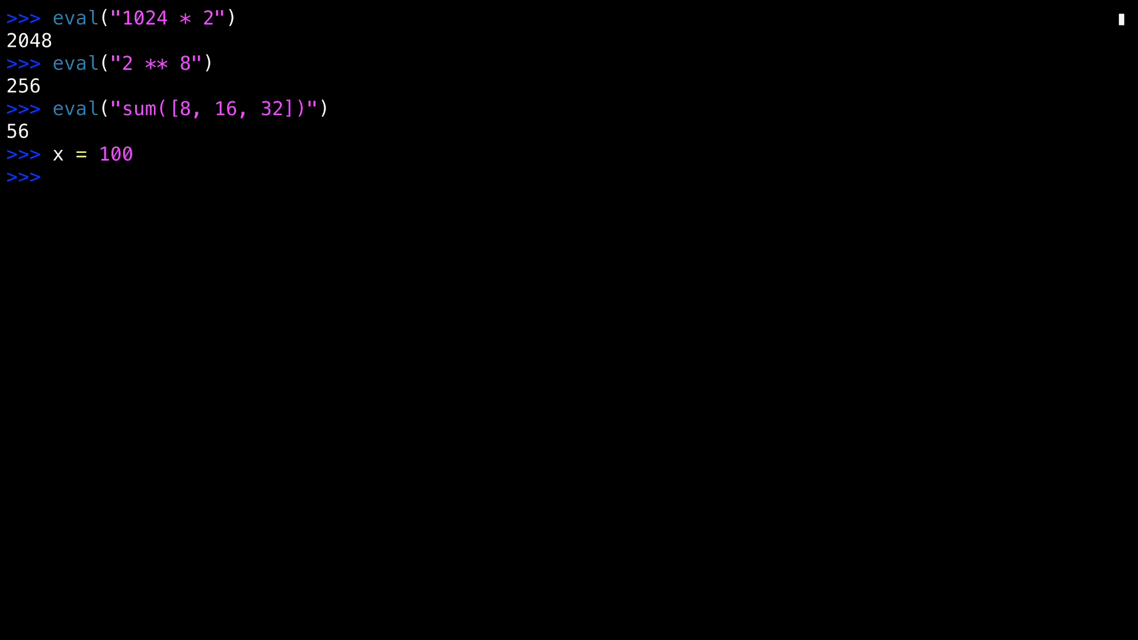
type("e")
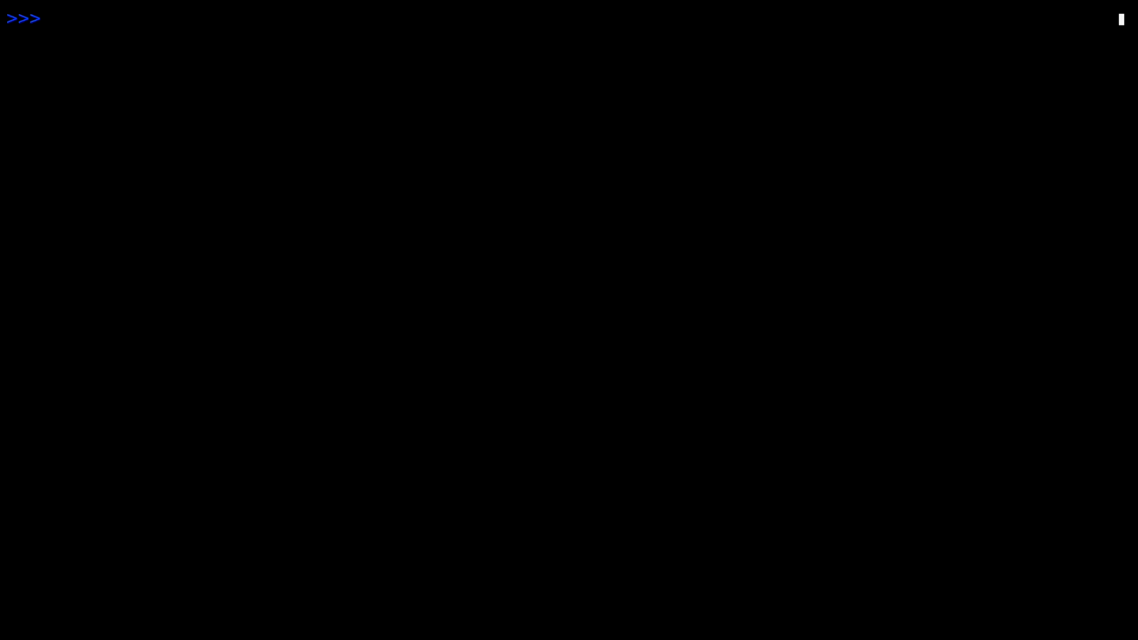
- Assign x = 100 in the REPL
type("eval(\"")
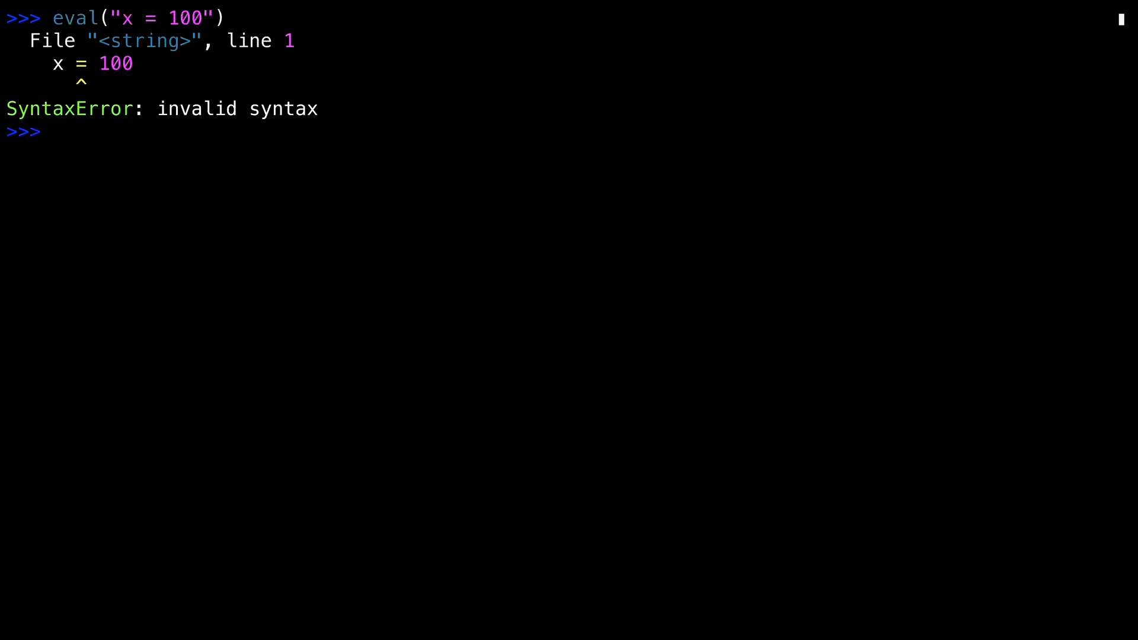
type("x =")
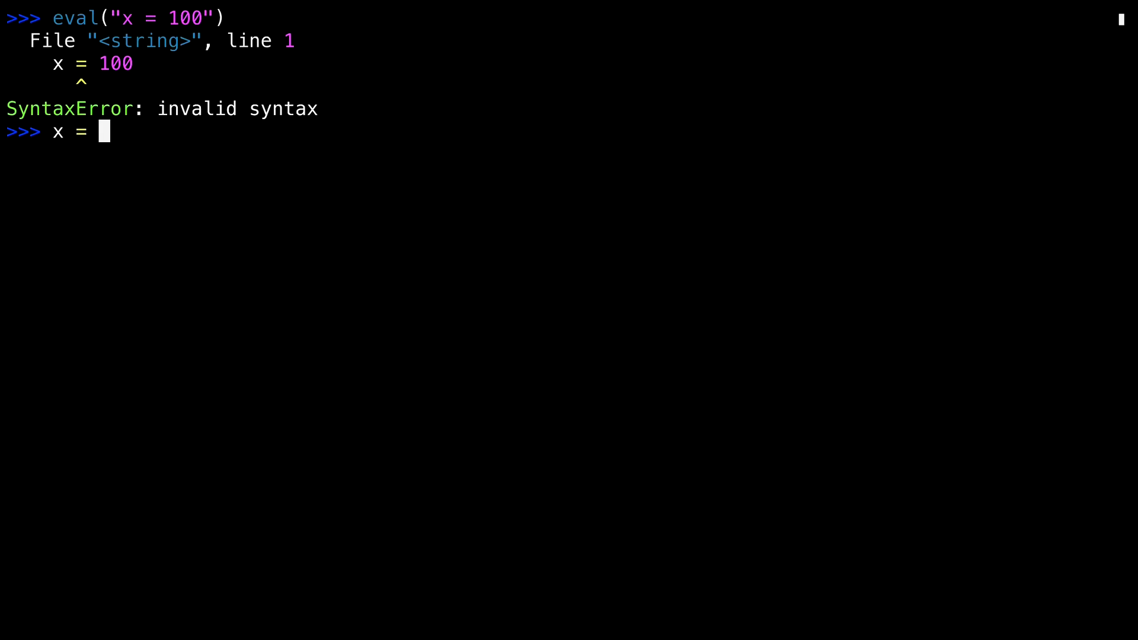
key("Return")
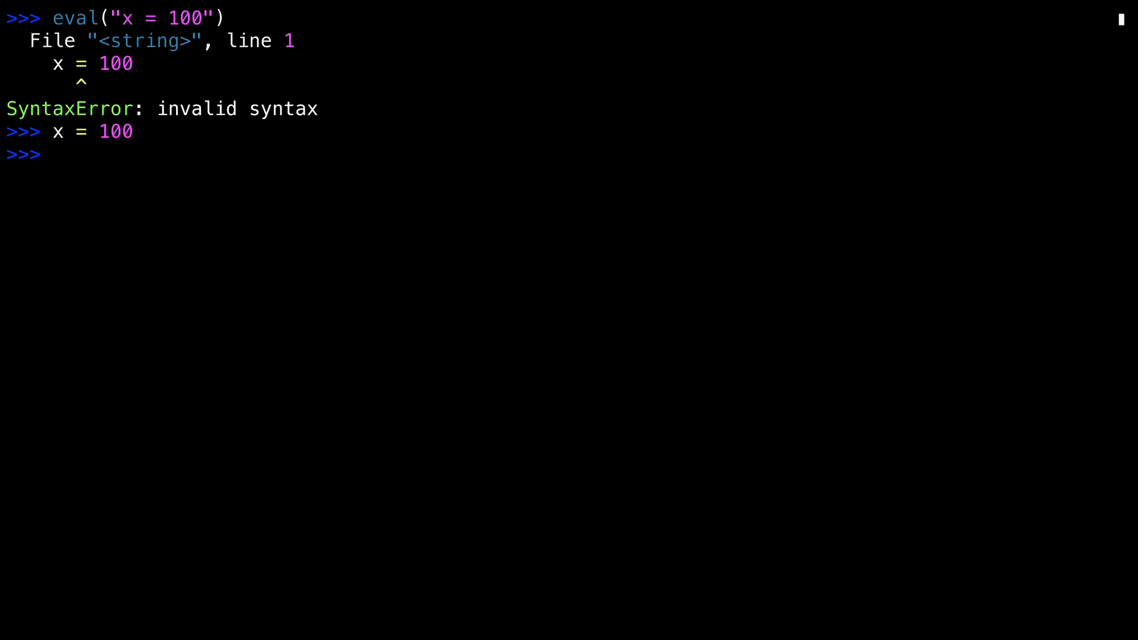
- Run eval("if x: print(x)") to show the SyntaxError raised for a statement
type("eval(\"if x: p")
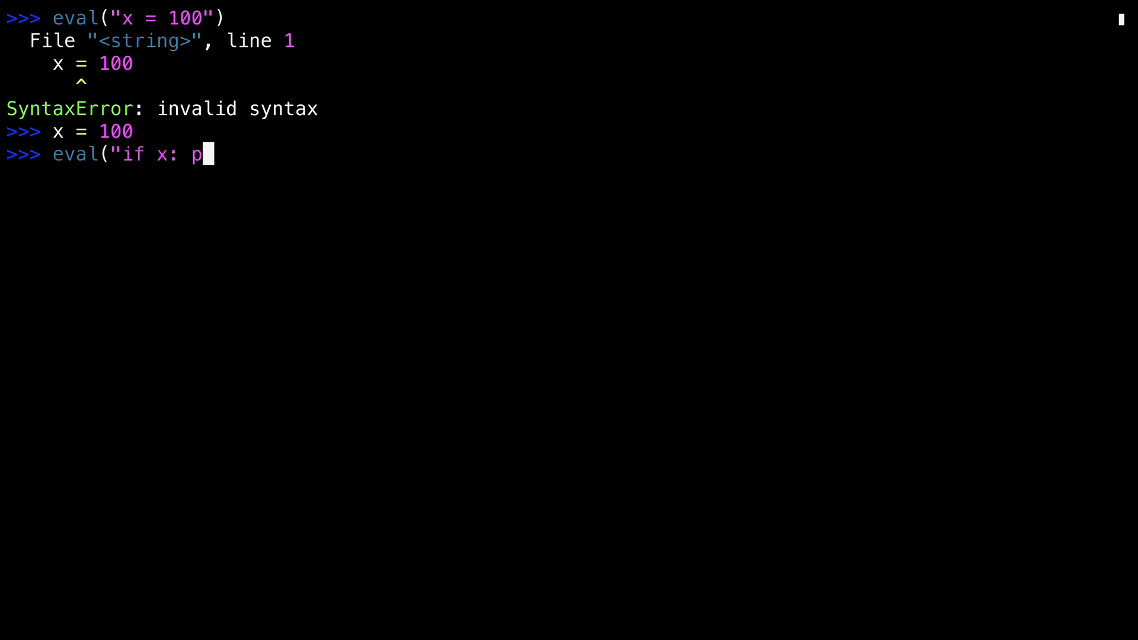
key("Return")
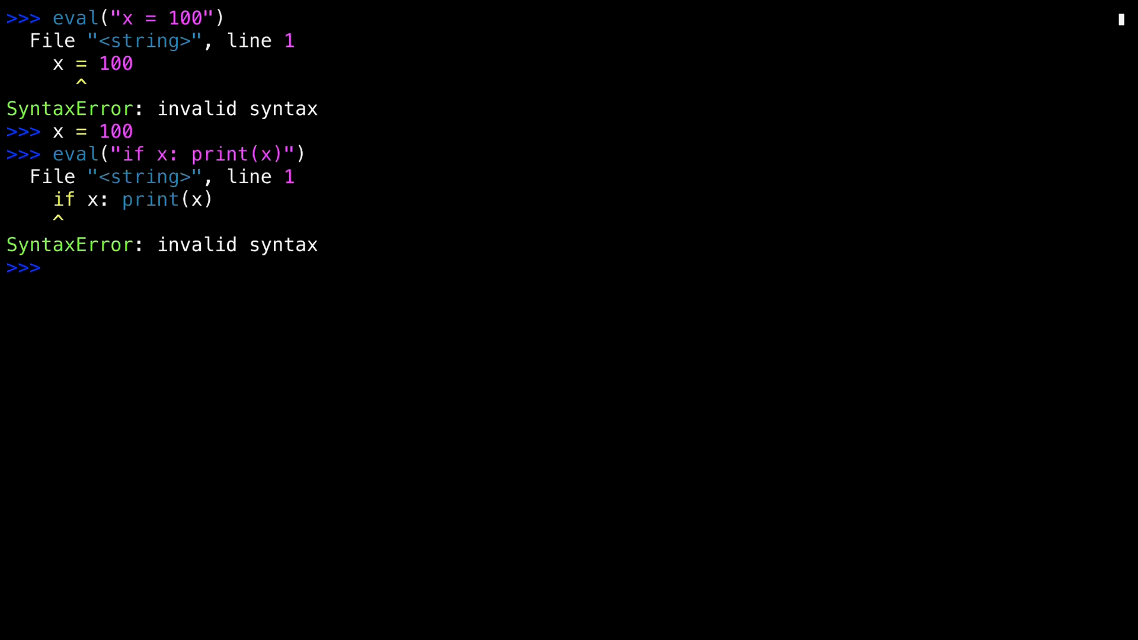
type("eval")
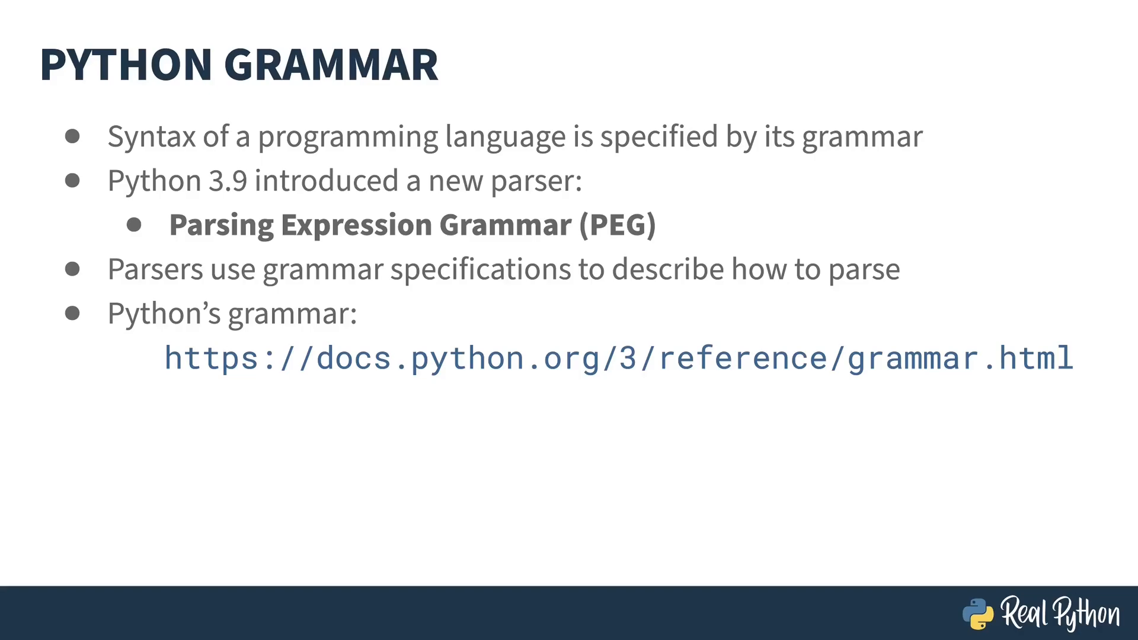
- Advance to the PEG Grammar slide listing the file, interactive, eval, func_type and fstring rules
key("Right")
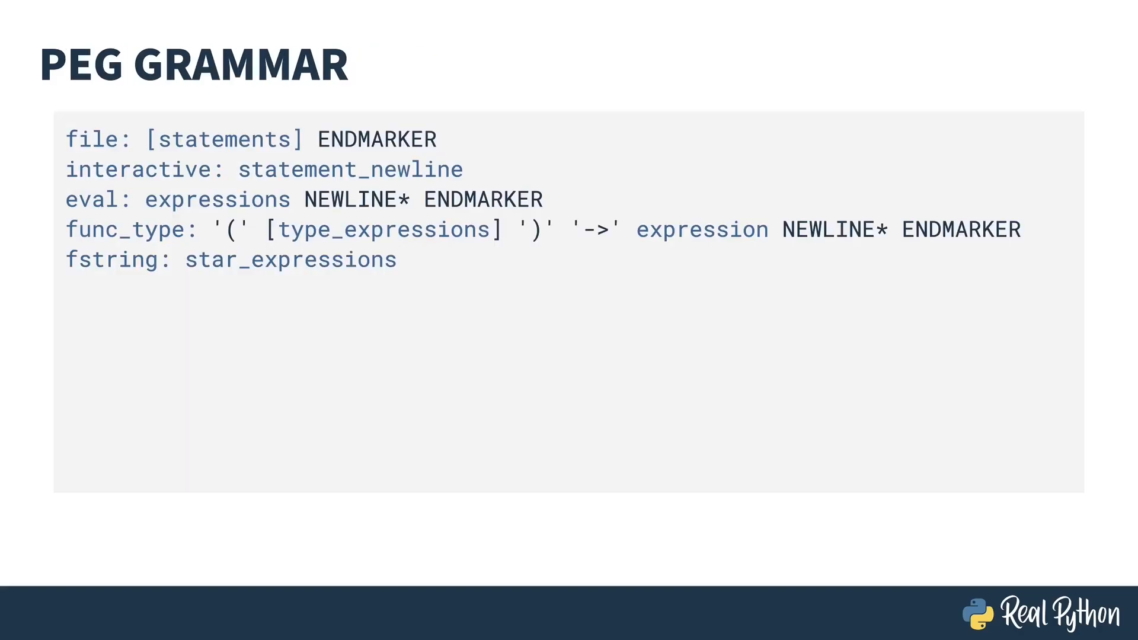